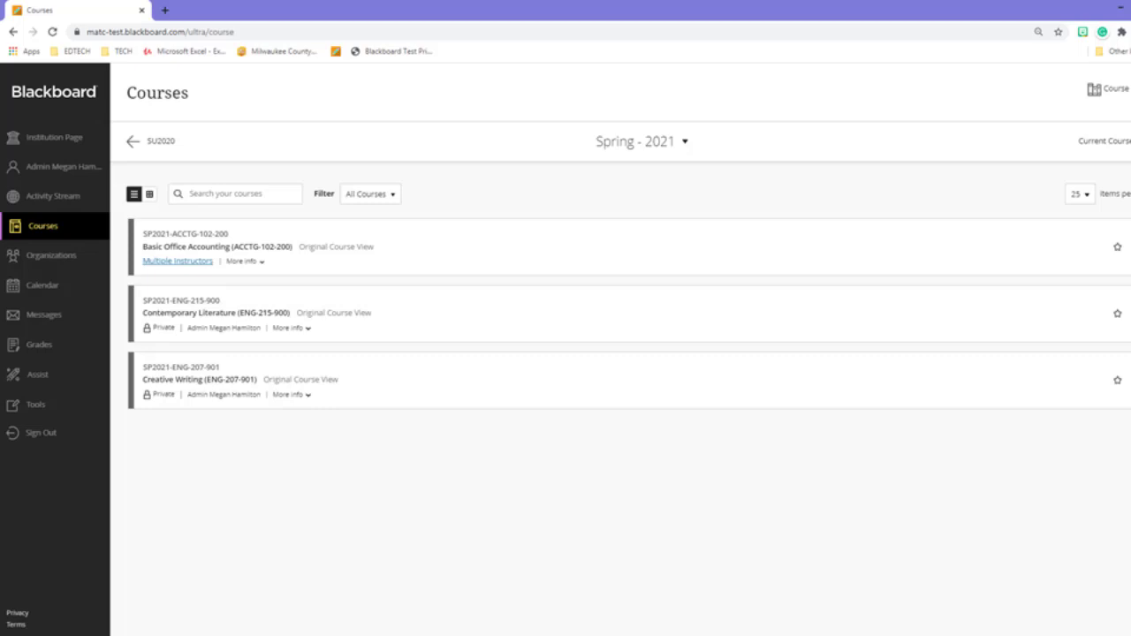
- Enter the Basic Office Accounting (ACCTG-102-200) course to reach its ILP Integration tool
left_click(220, 247)
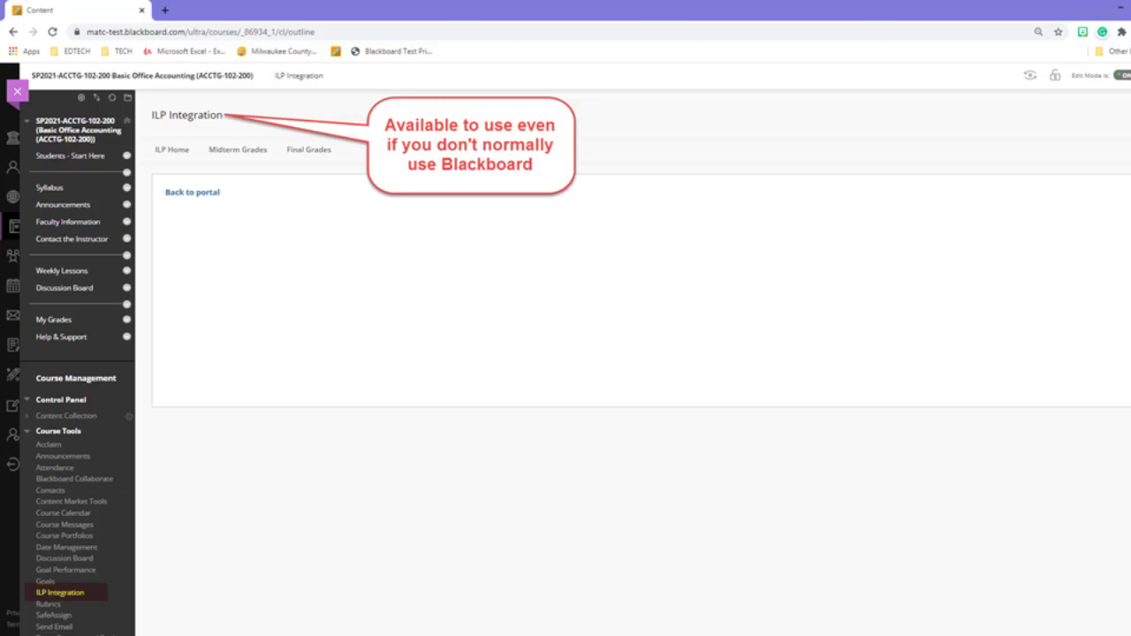
- Switch ILP Integration to the Final Grades tab for section ACCTG-102-200
left_click(49, 187)
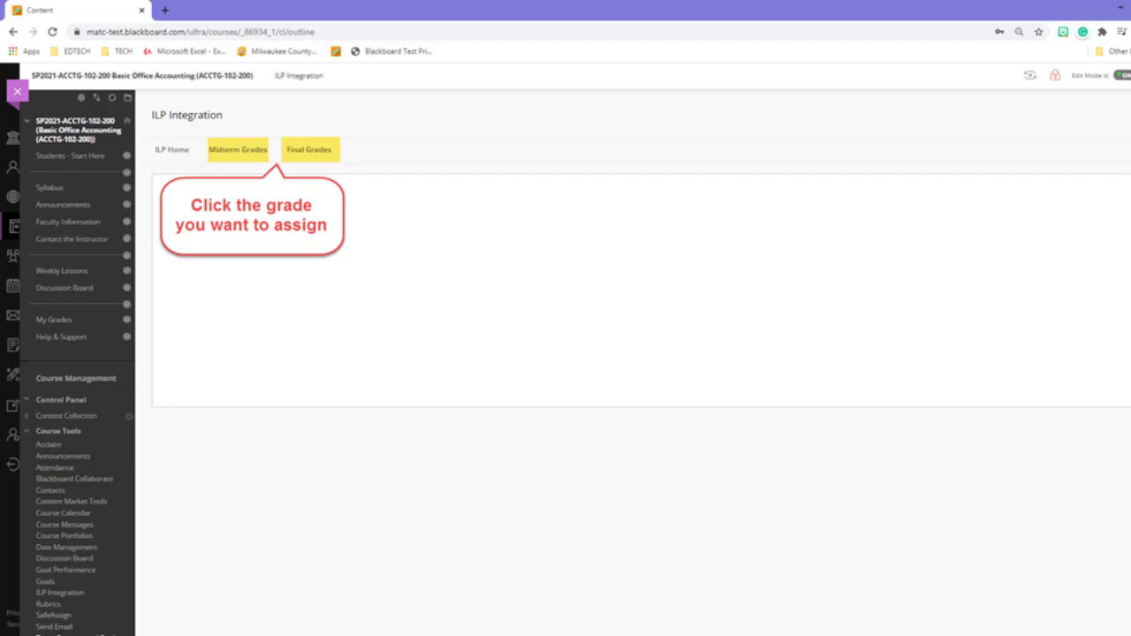
left_click(308, 149)
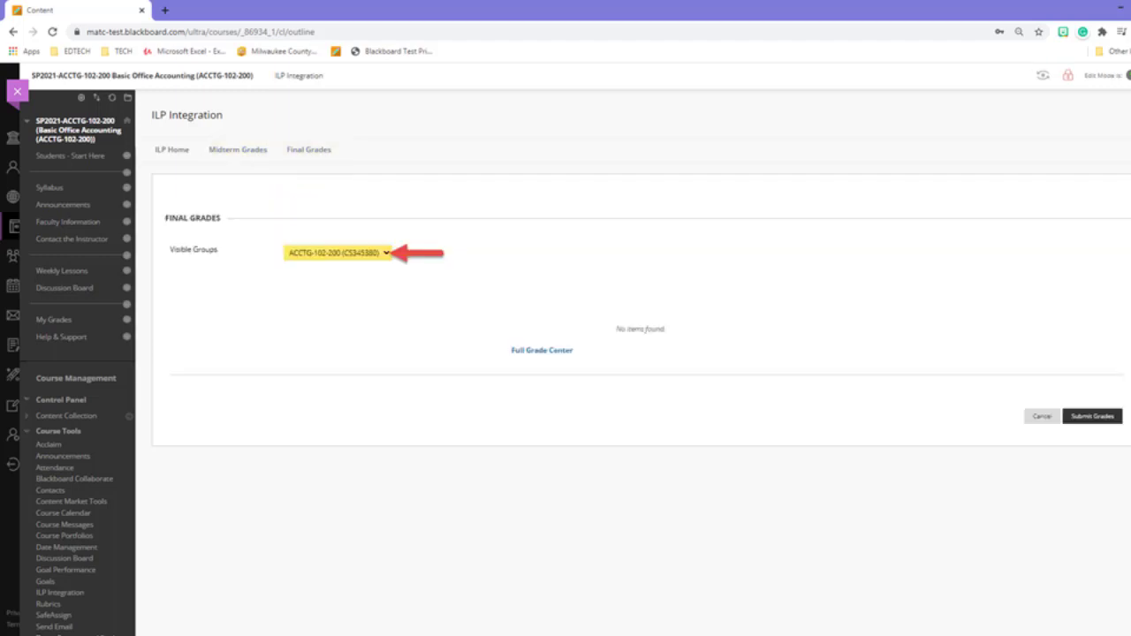